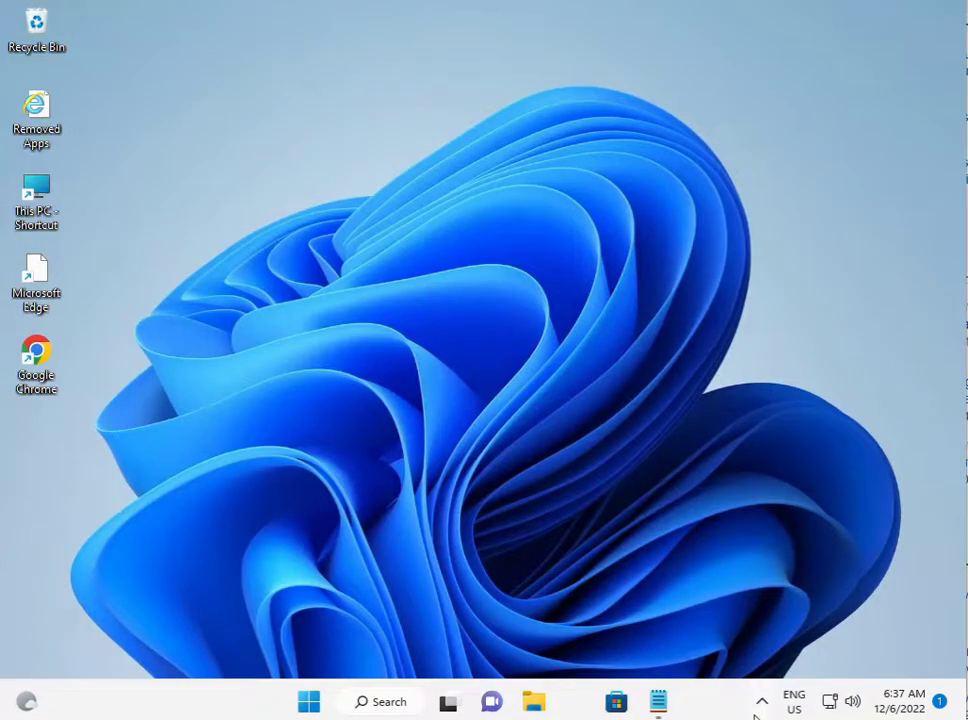
mouse_move(533, 700)
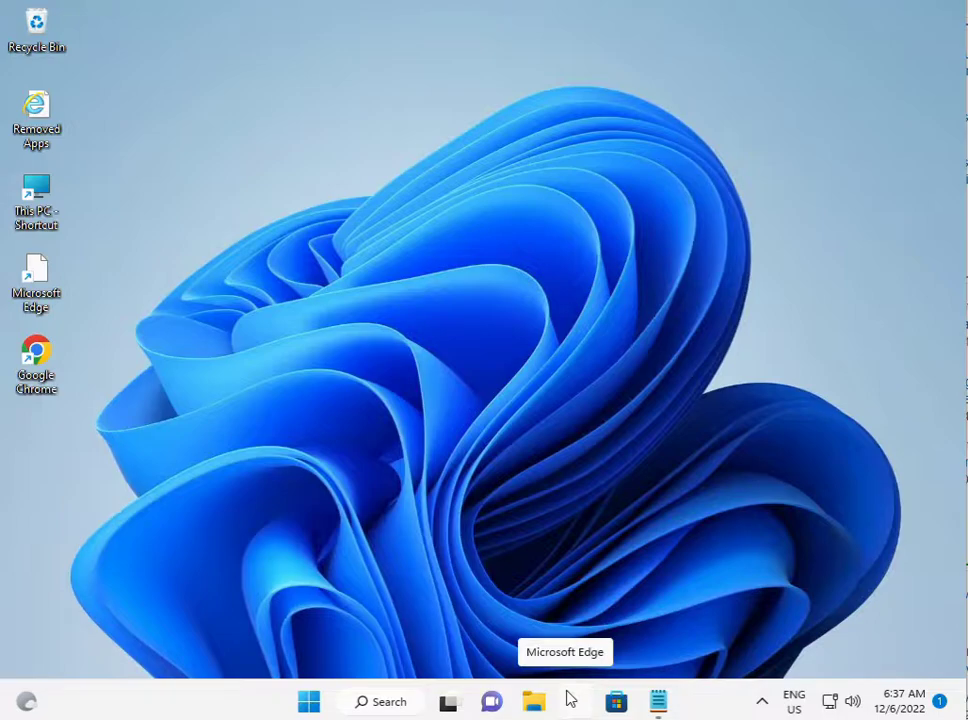
mouse_move(351, 658)
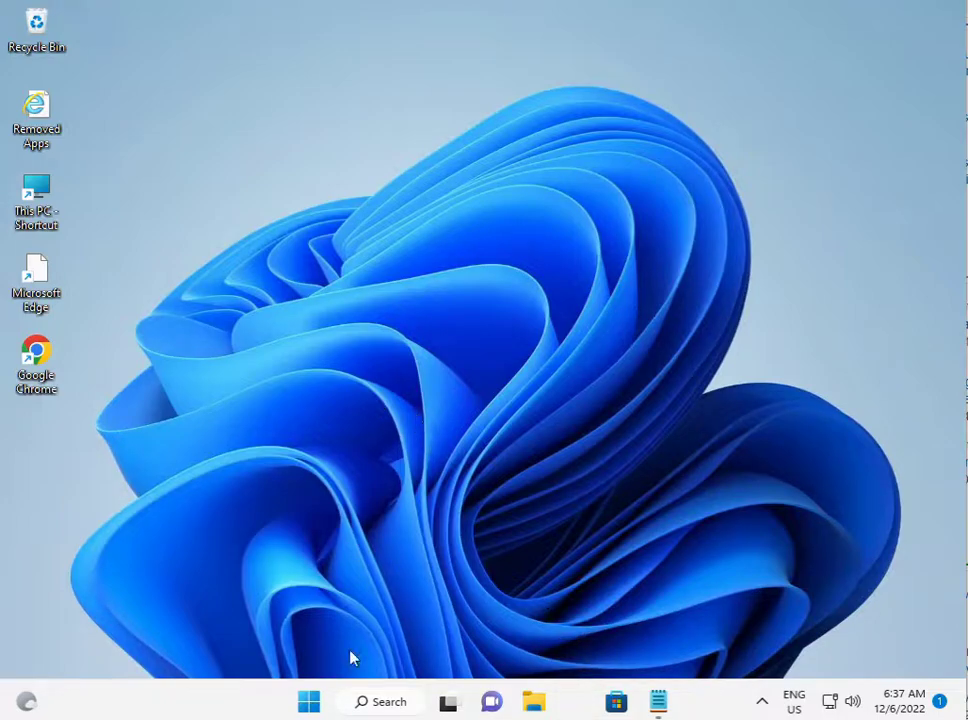
Search Start for 'cmd' and run Command Prompt as administrator
left_click(308, 701)
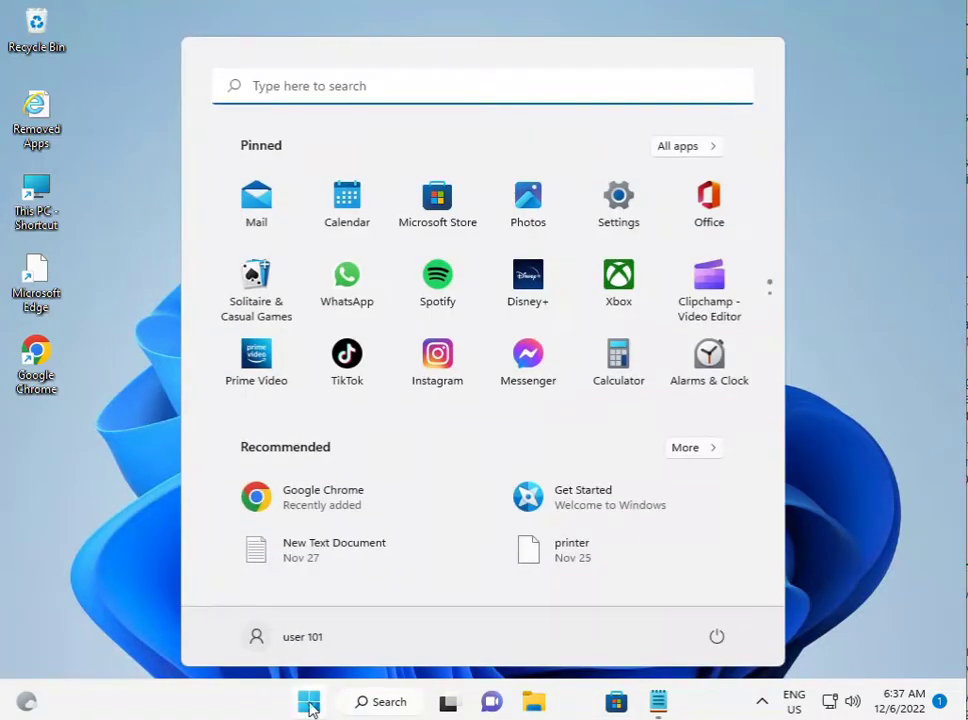
type("cmd")
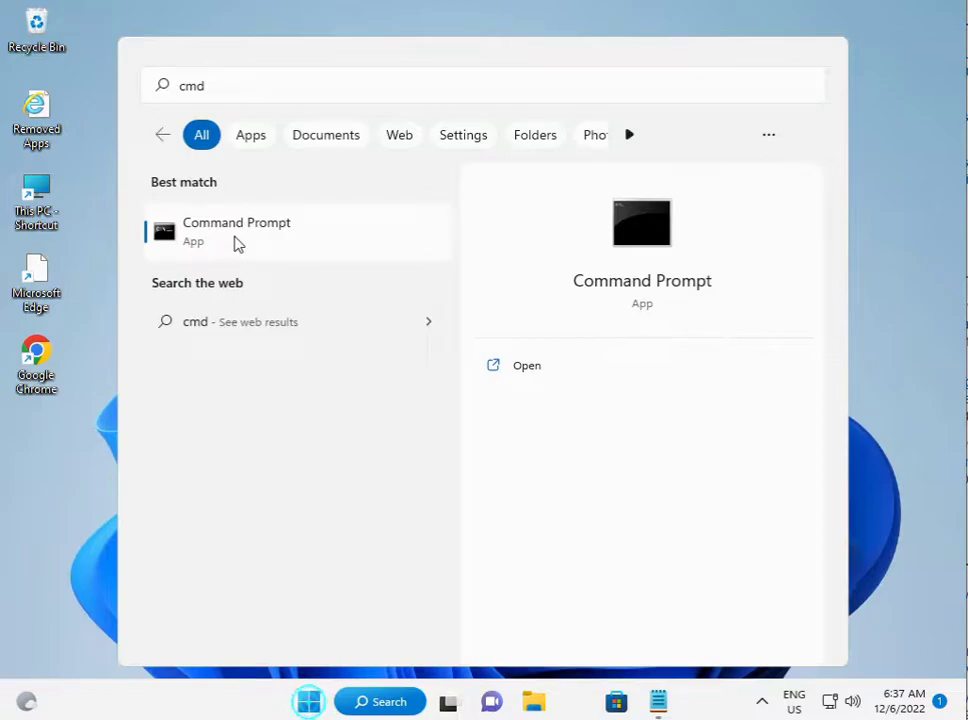
right_click(236, 230)
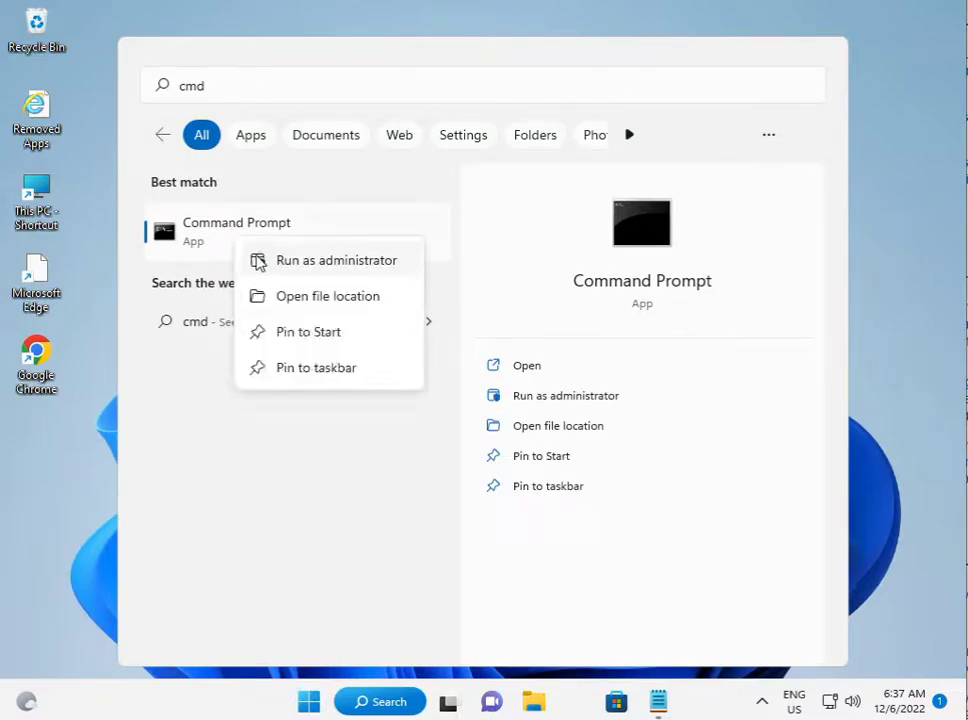
left_click(336, 260)
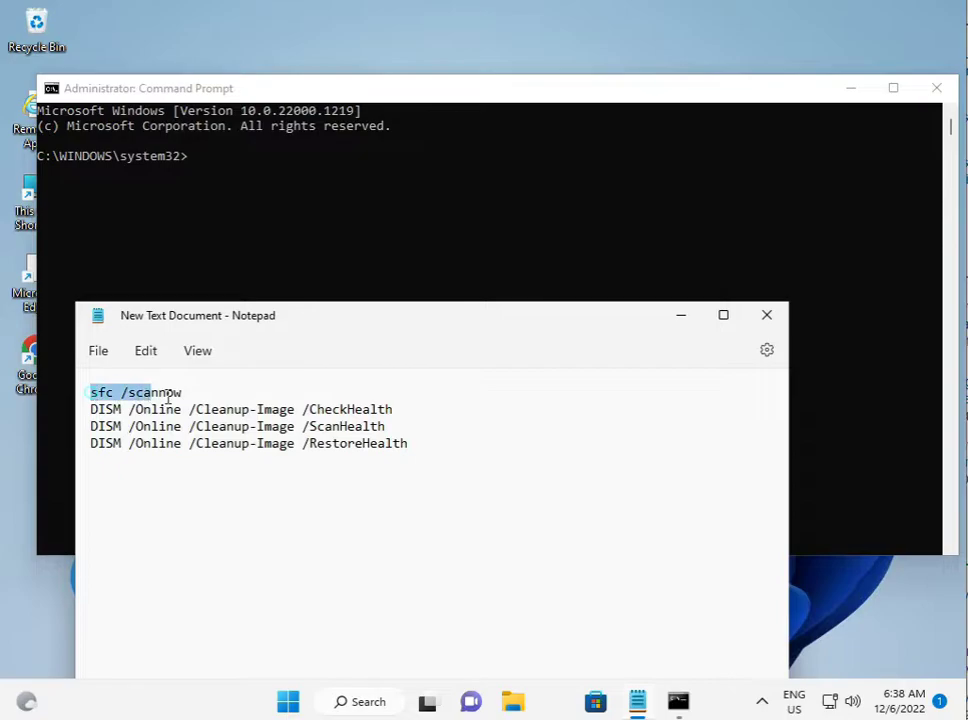
Paste a prompt path into the admin console and run it, getting a syntax error
right_click(135, 392)
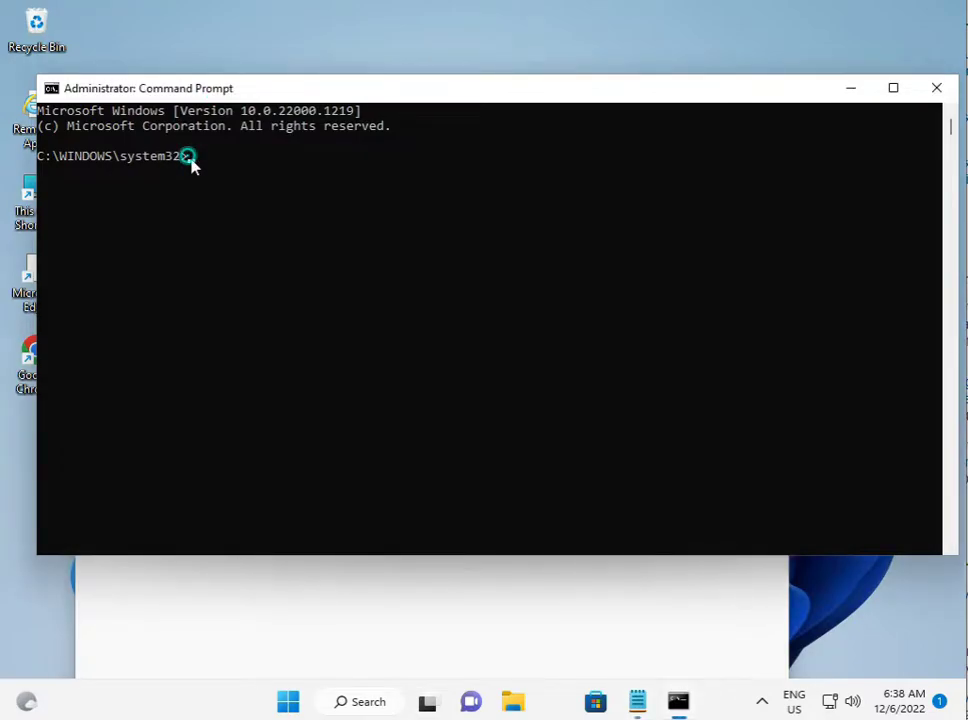
left_click(50, 88)
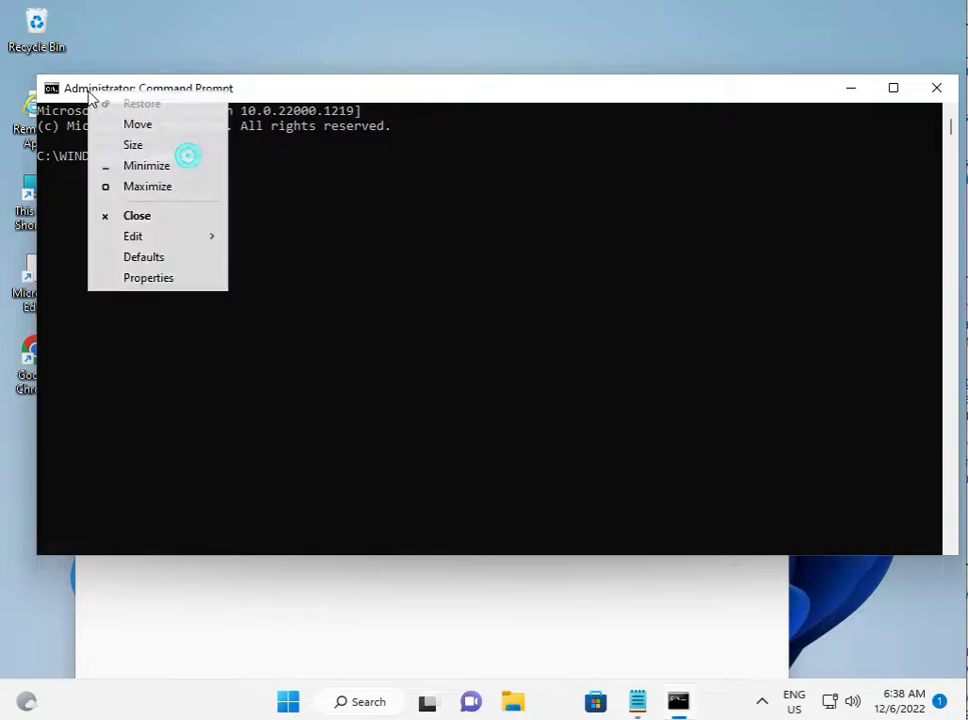
mouse_move(155, 236)
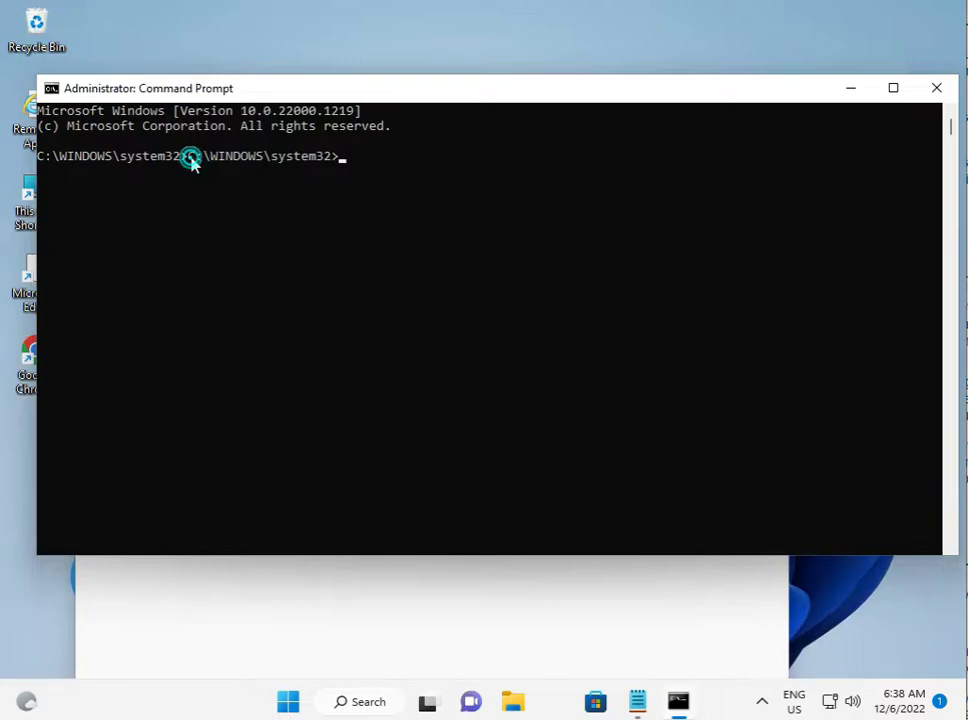
key("enter")
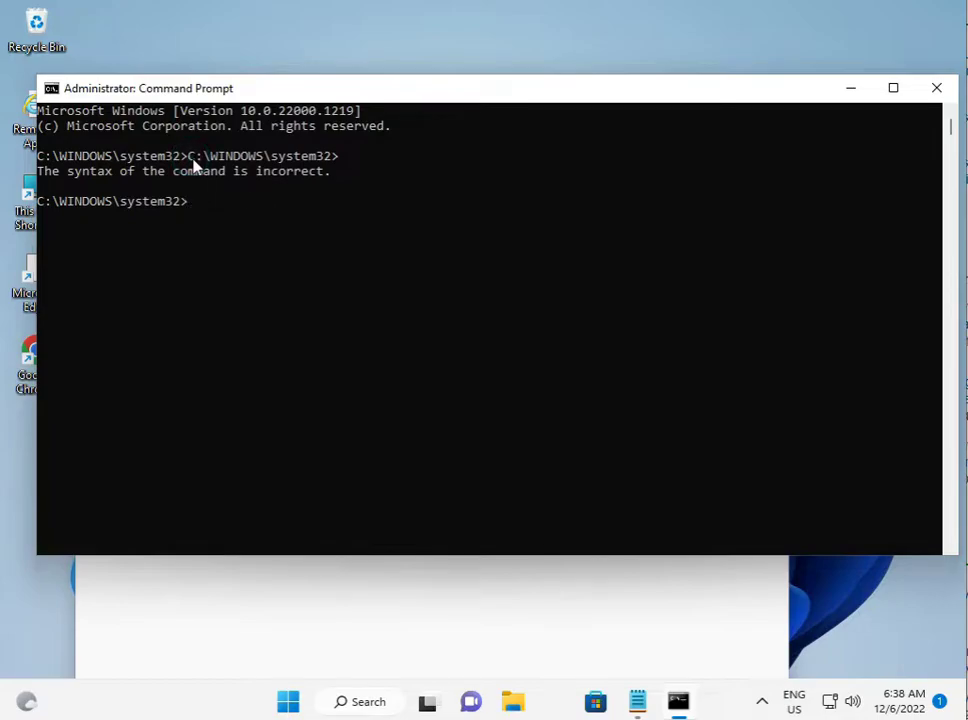
Run sfc /scannow in the admin Command Prompt, then show the desktop
type("s")
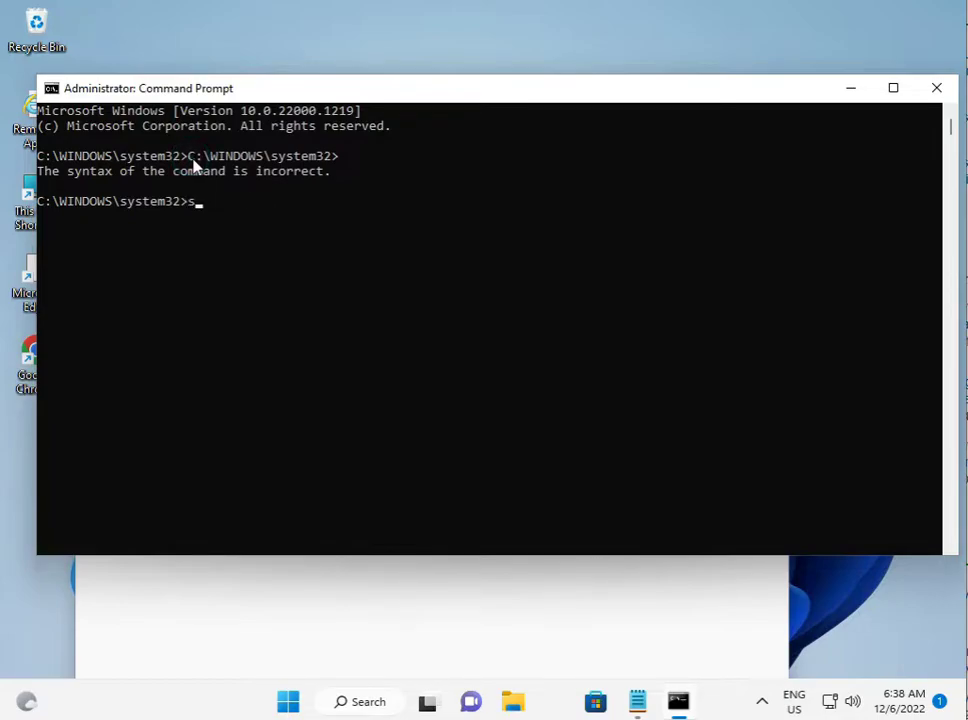
type("f")
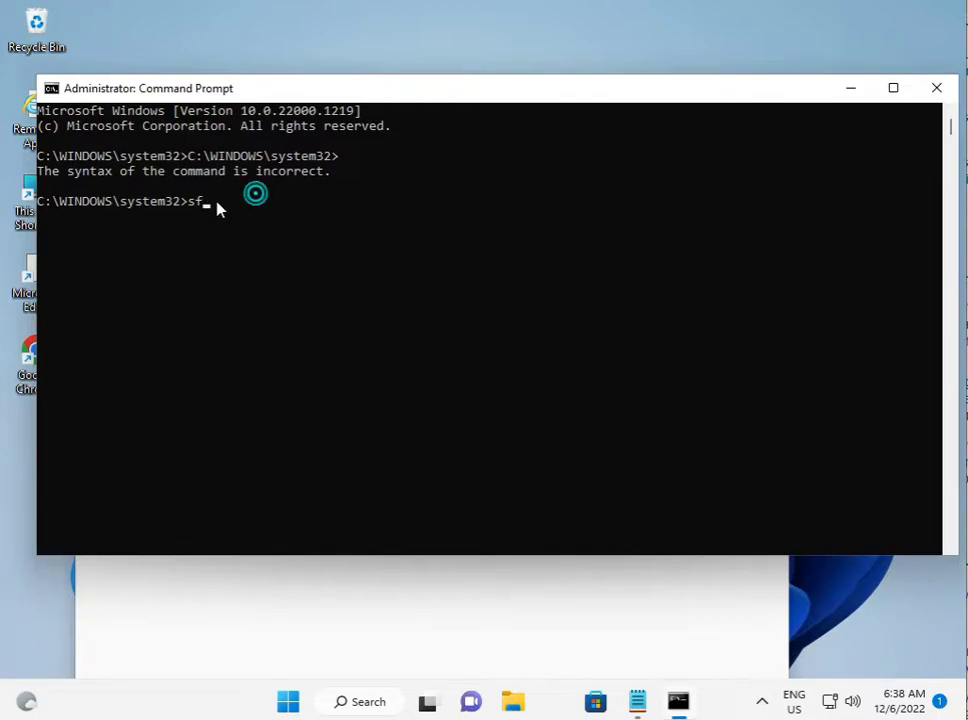
type("c s")
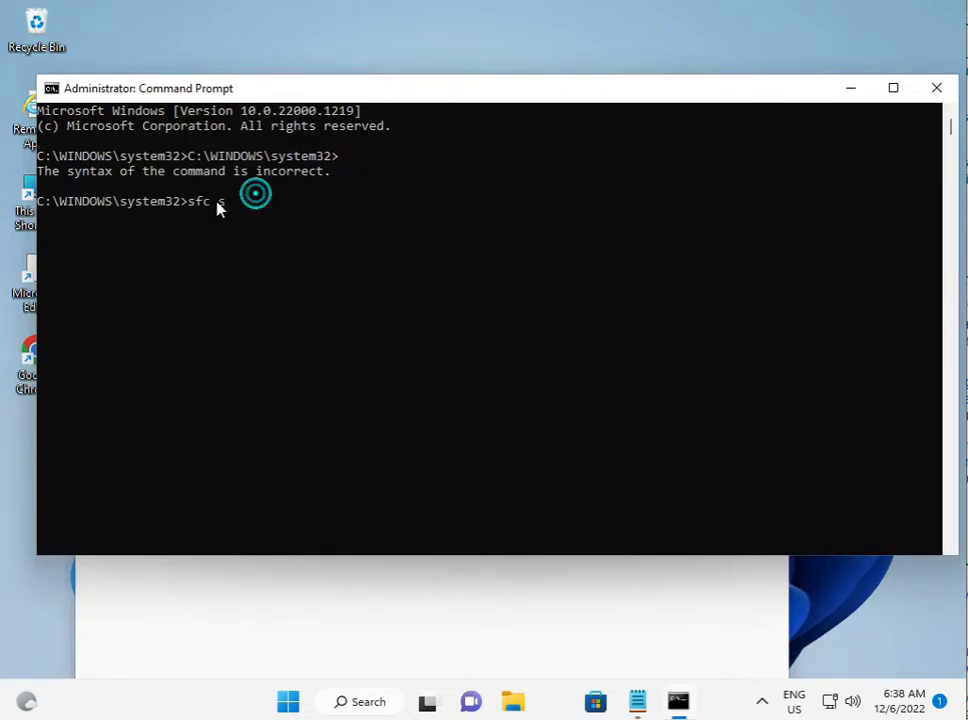
type("ca")
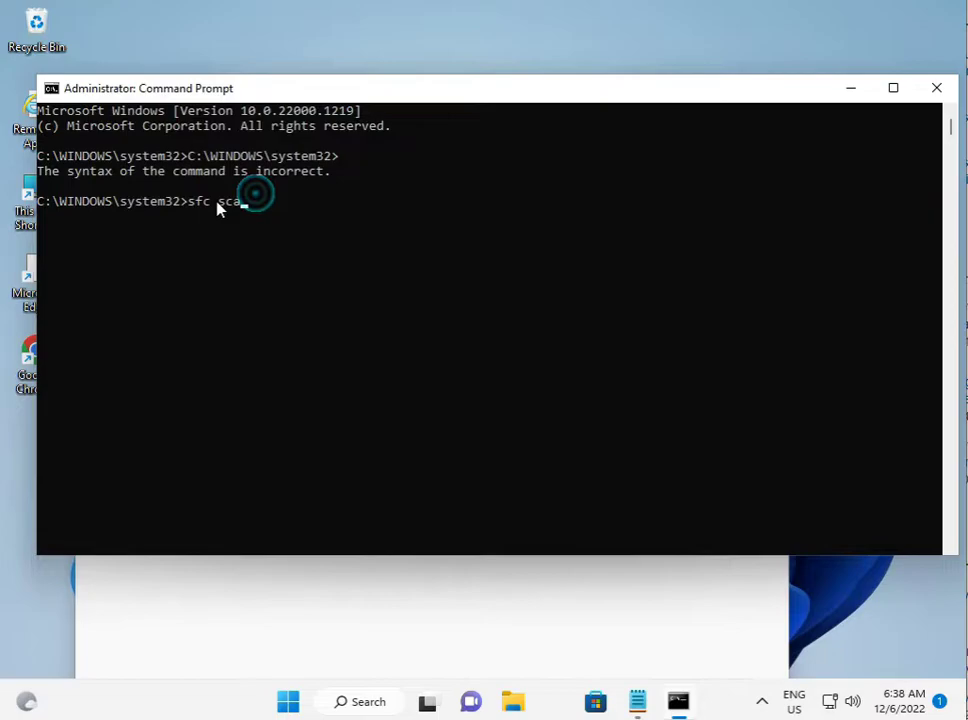
type("nnow")
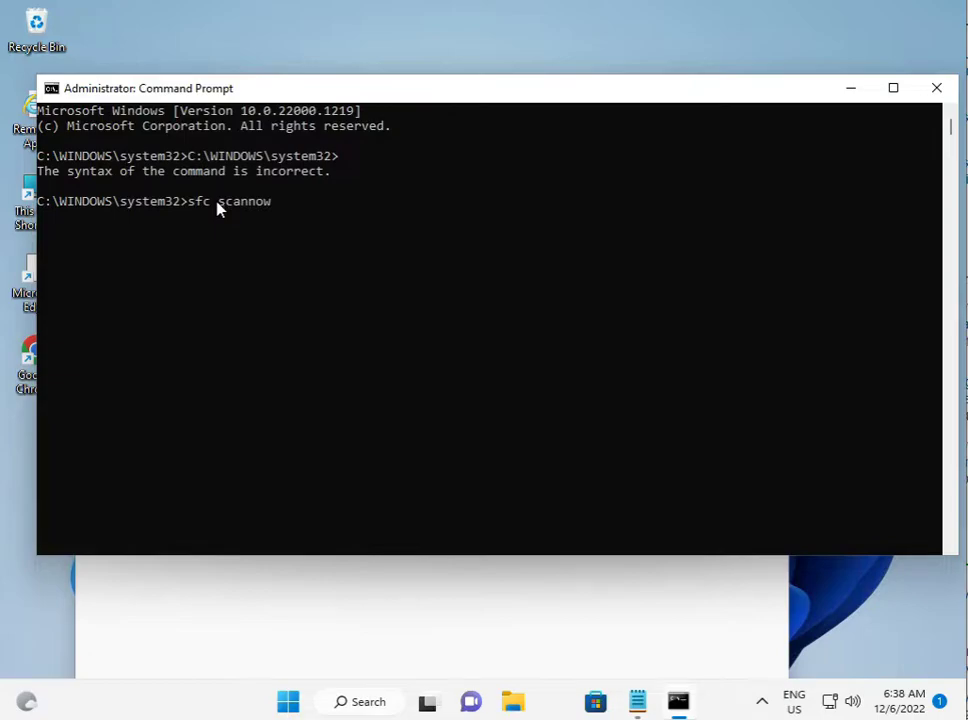
type("/scannow")
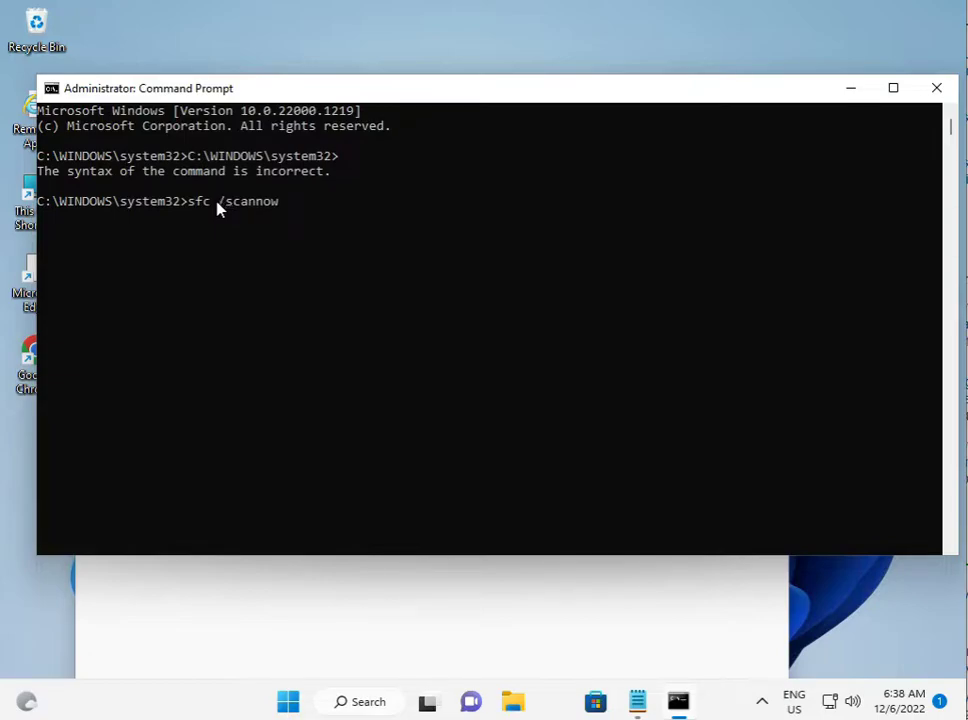
key("enter")
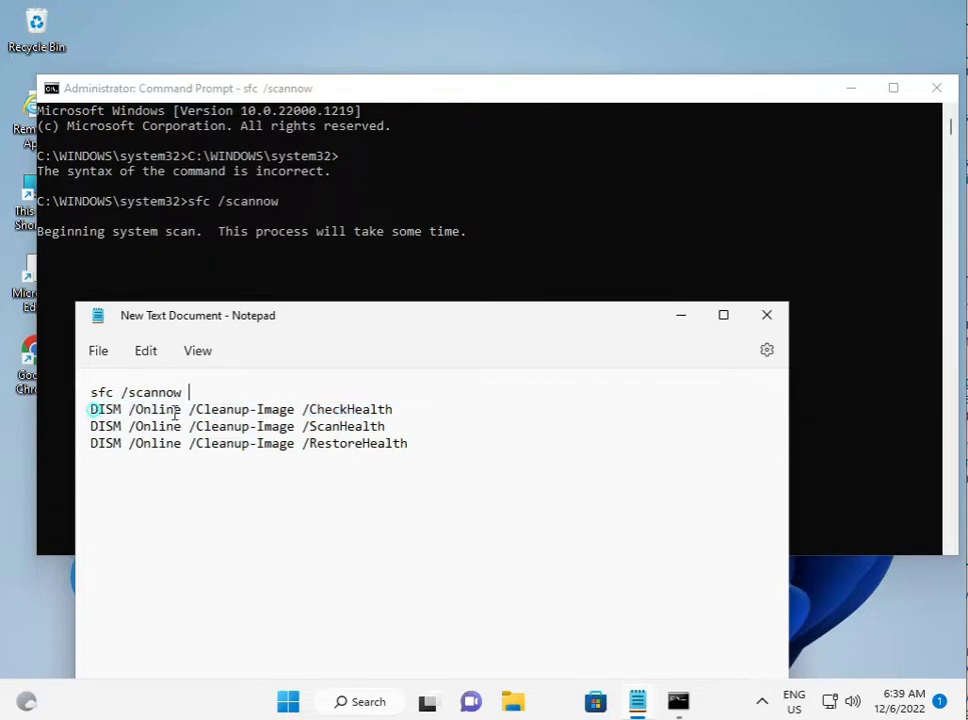
triple_click(240, 426)
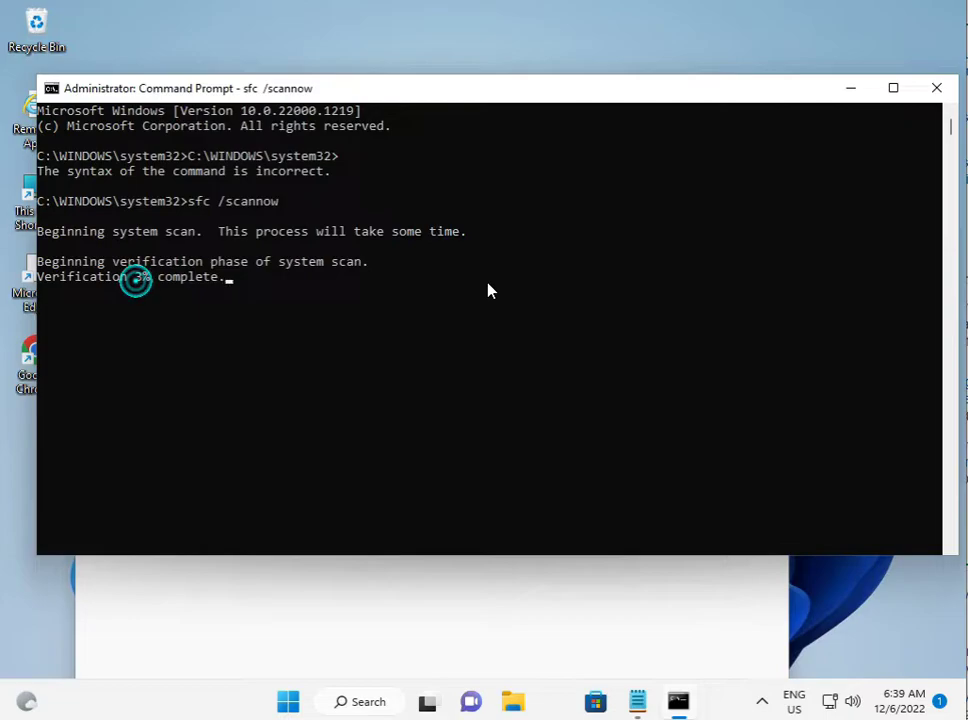
left_click(936, 87)
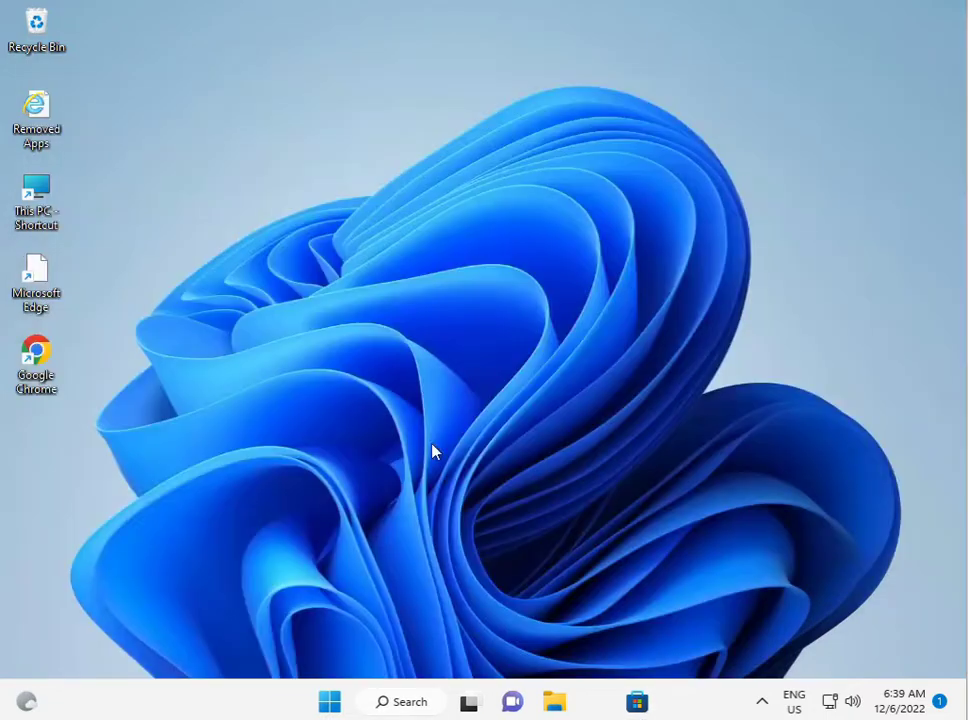
mouse_move(435, 670)
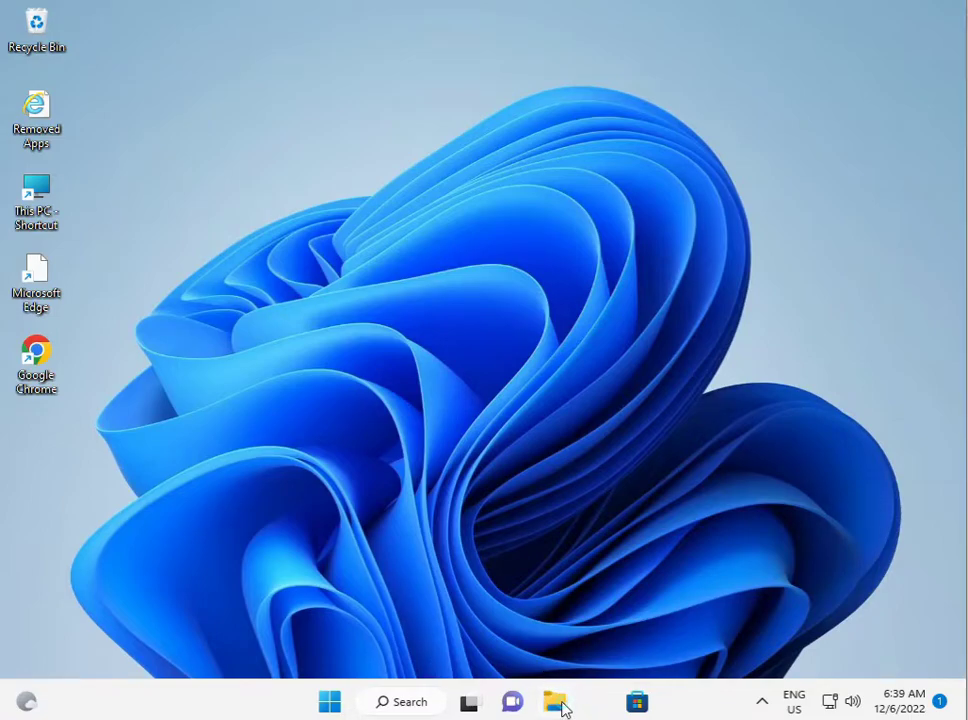
Open Computer Management from This PC's context menu, then close Quick access
left_click(556, 701)
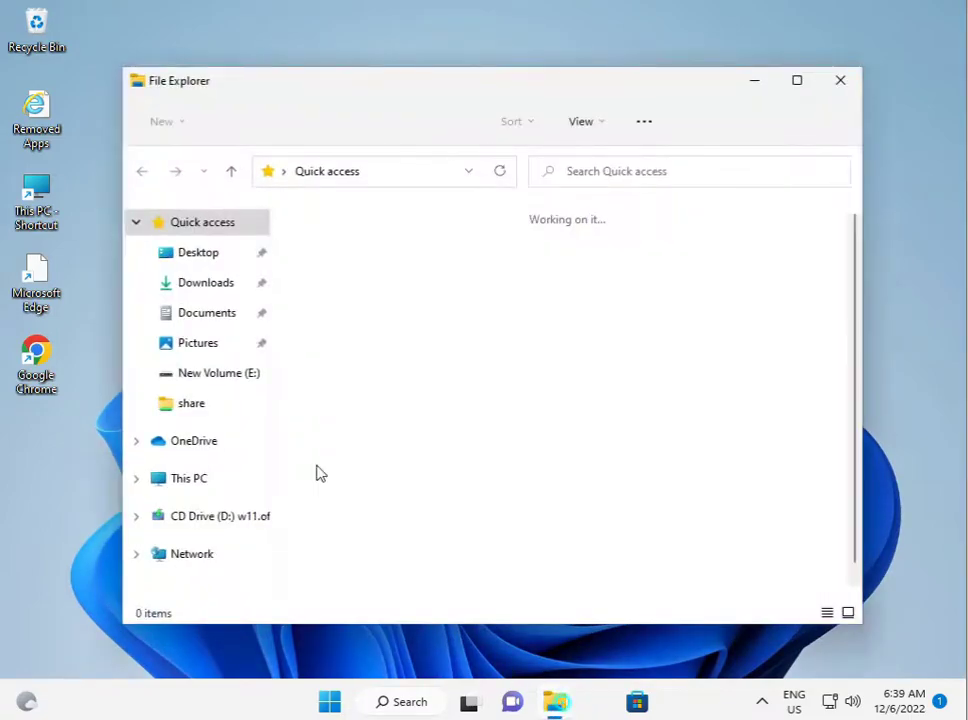
left_click(796, 80)
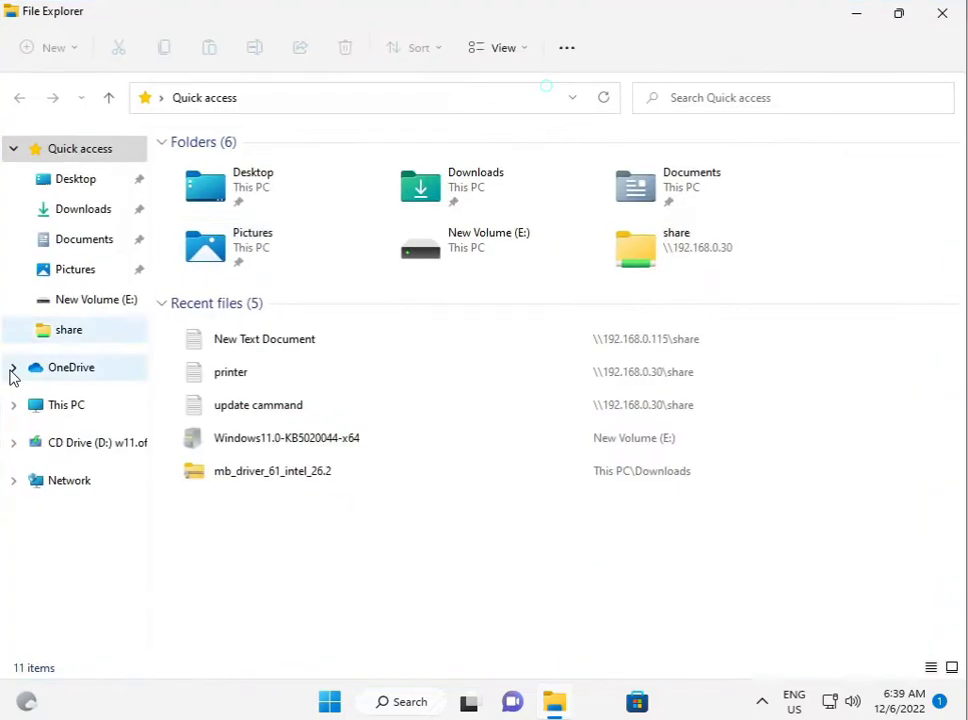
right_click(66, 404)
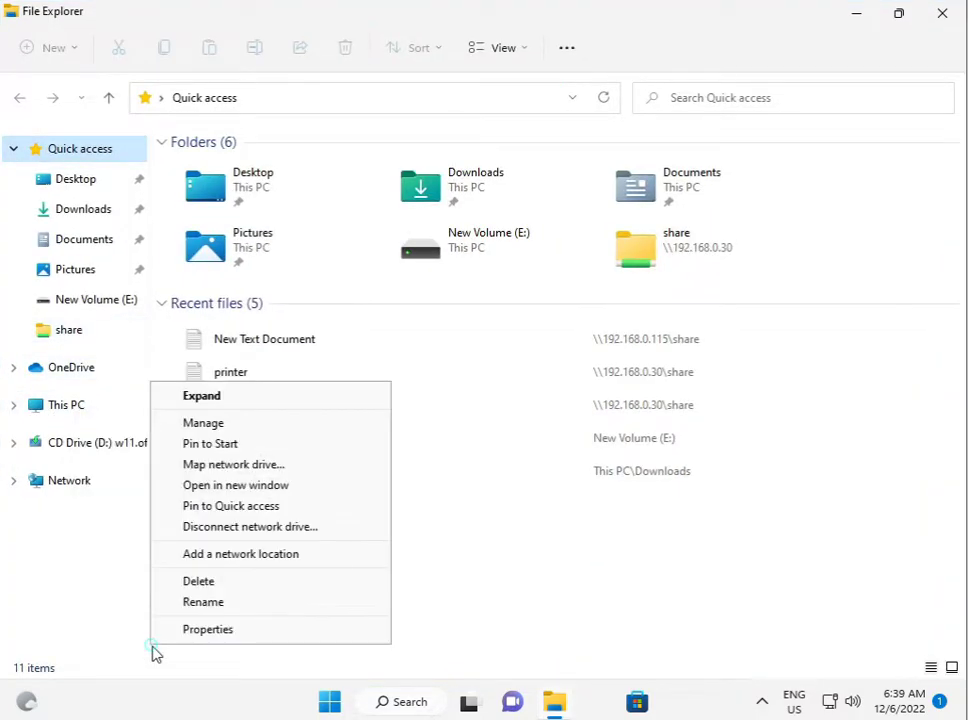
mouse_move(240, 553)
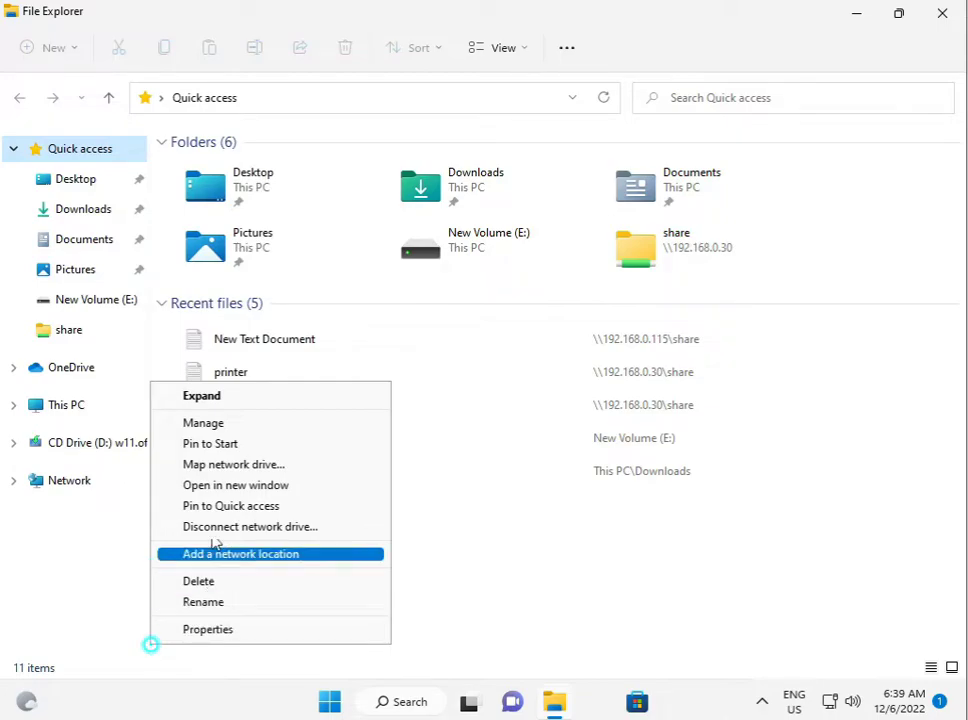
mouse_move(203, 422)
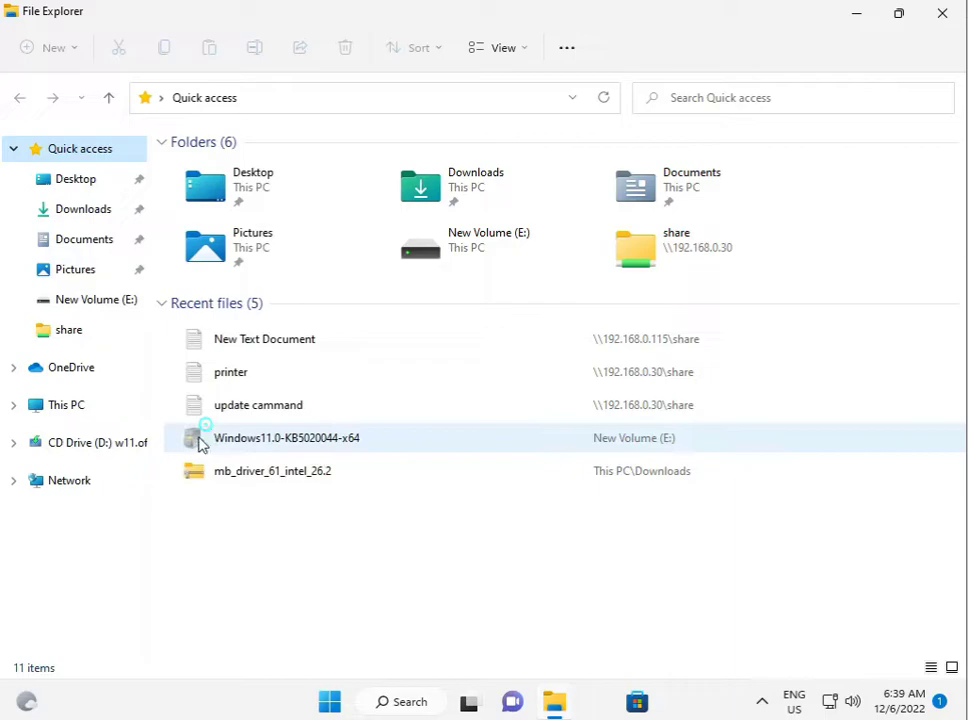
mouse_move(205, 437)
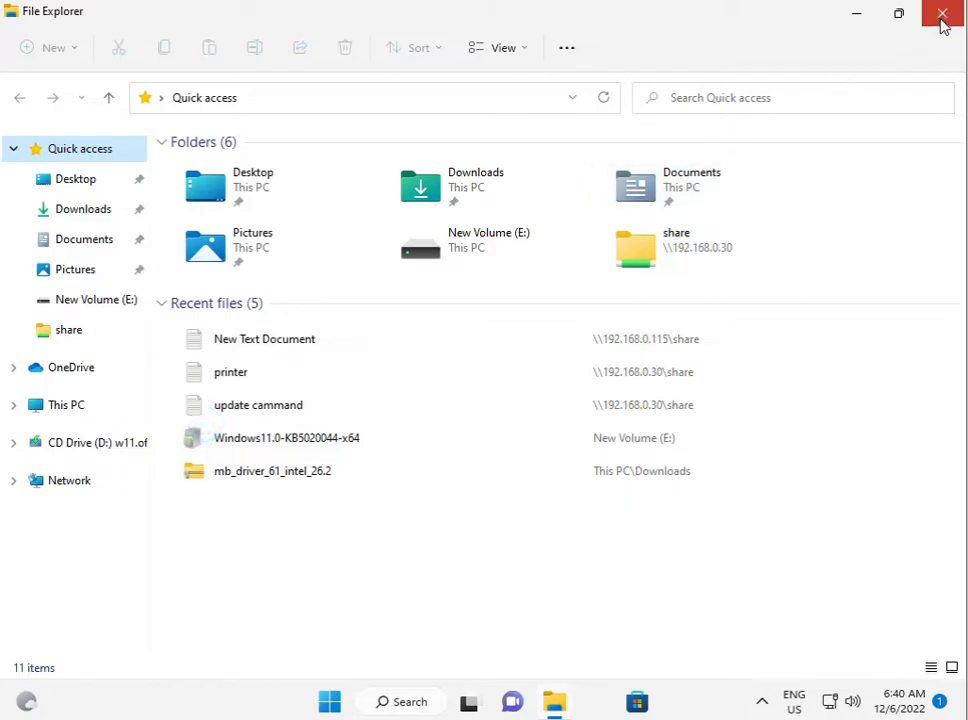
left_click(940, 14)
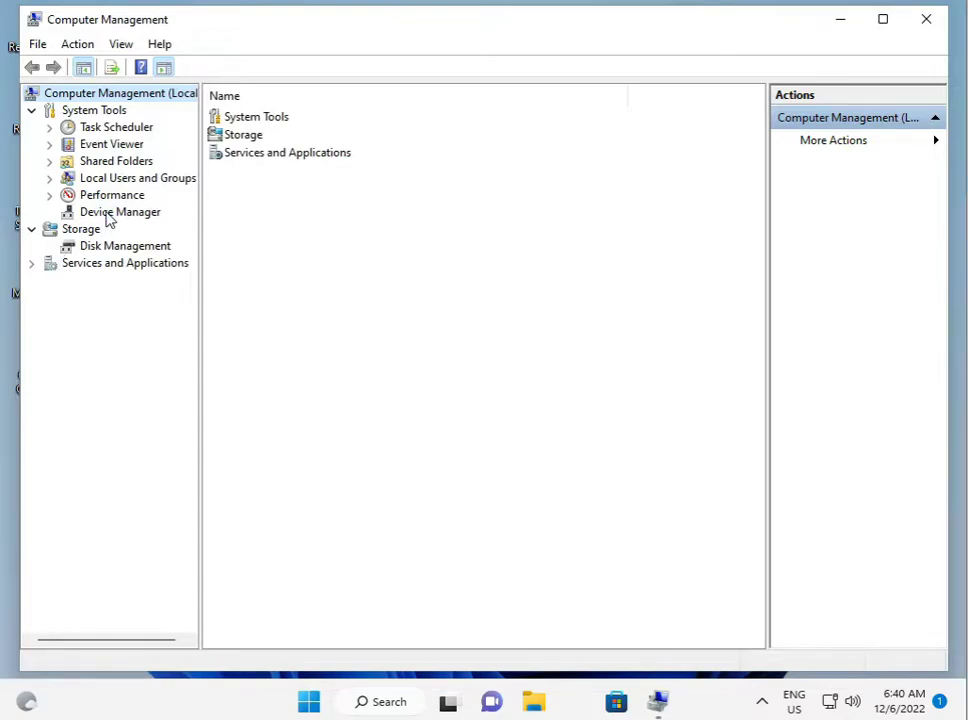
Show Device Manager, expand Display adapters, and open Base System Device's action menu
left_click(120, 211)
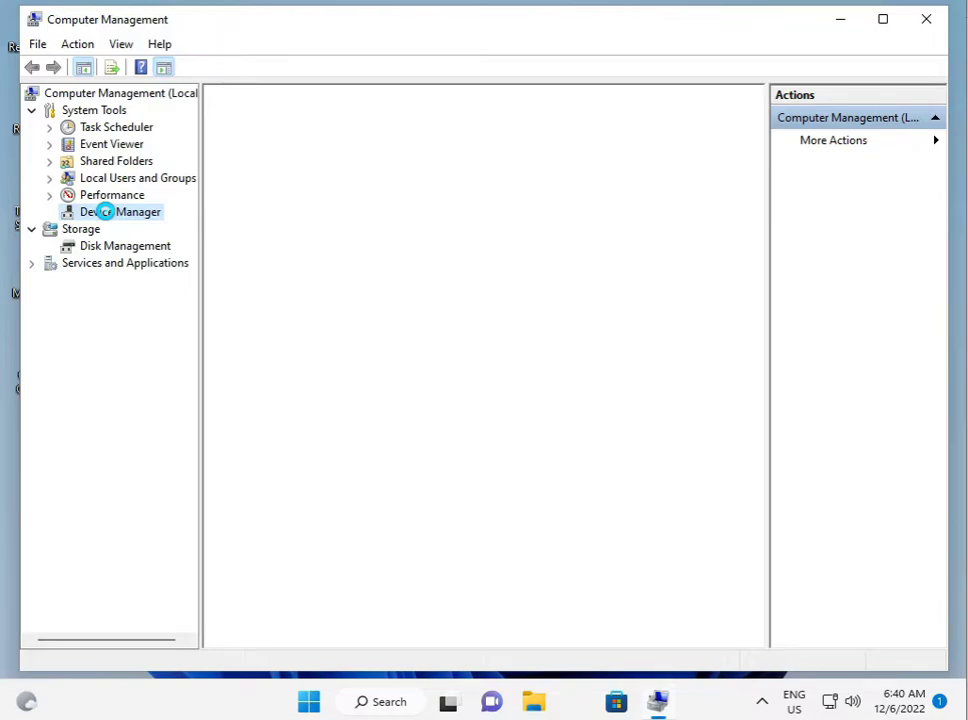
left_click(120, 211)
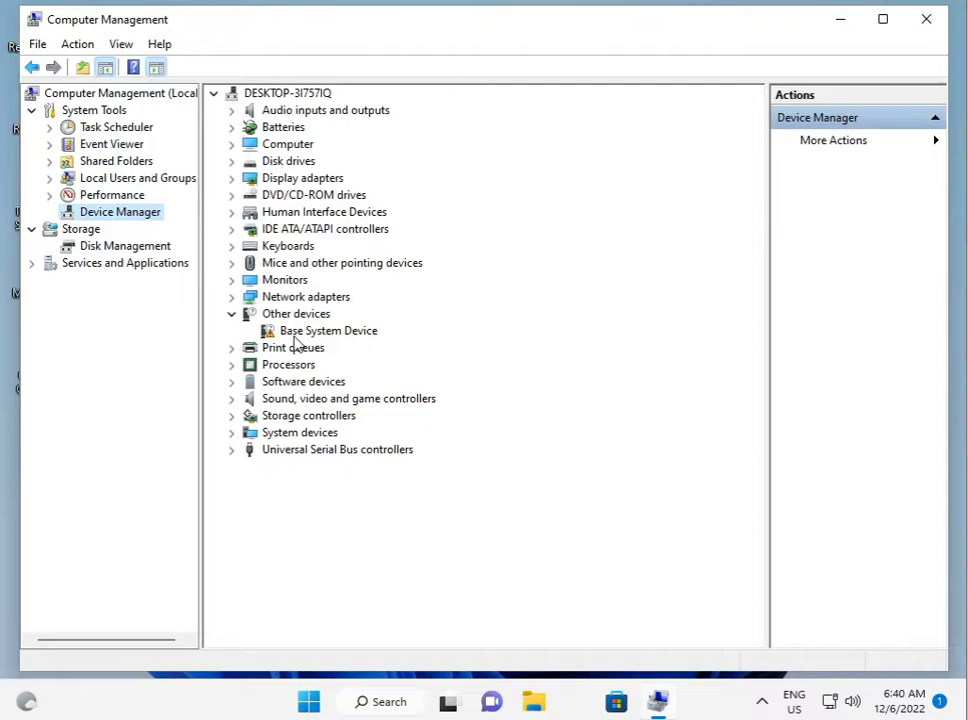
right_click(328, 330)
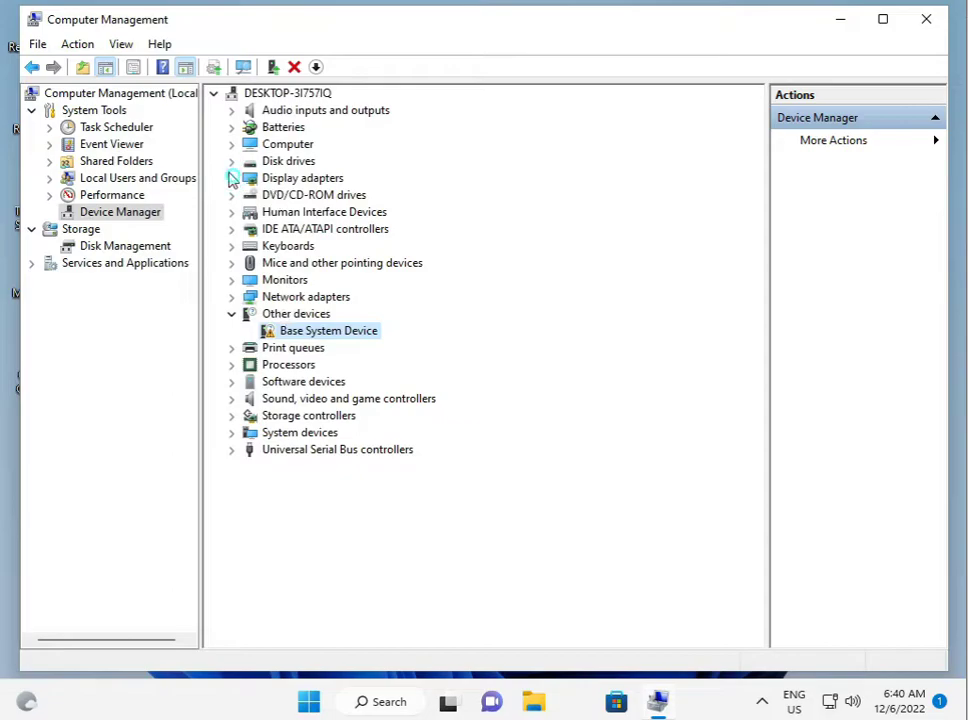
left_click(232, 177)
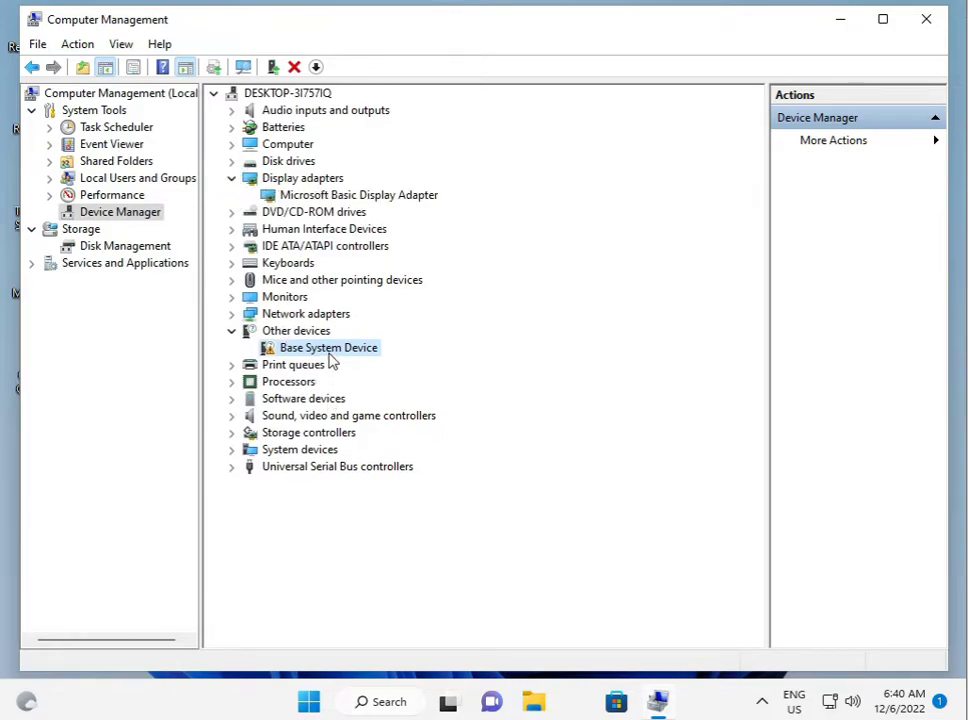
right_click(328, 347)
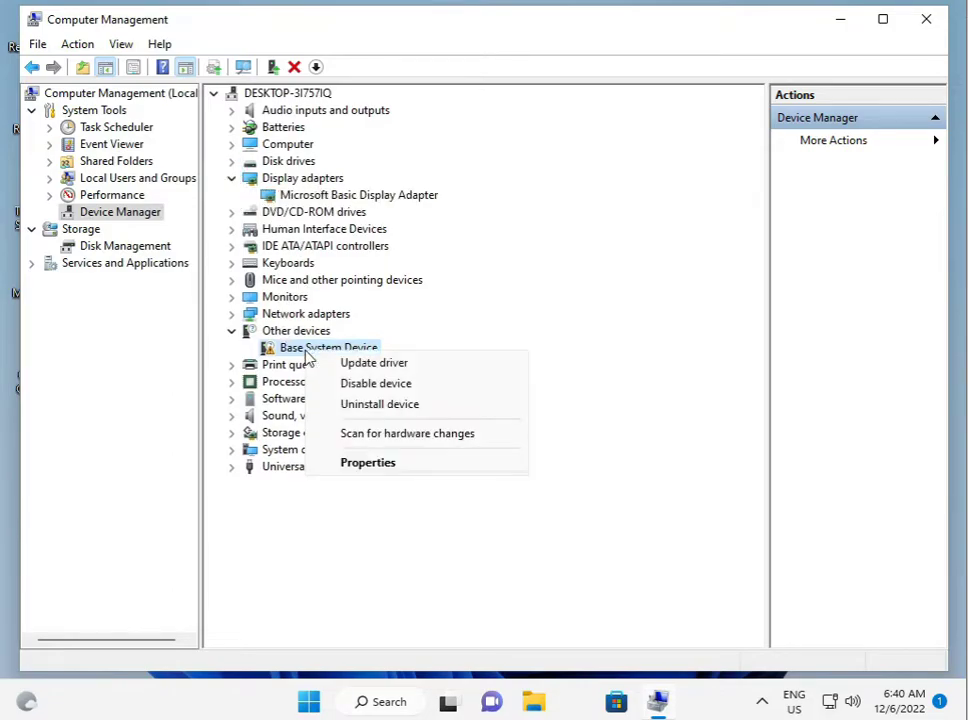
Auto-search a Base System Device driver, dismiss the failure, and scan for hardware changes
left_click(373, 362)
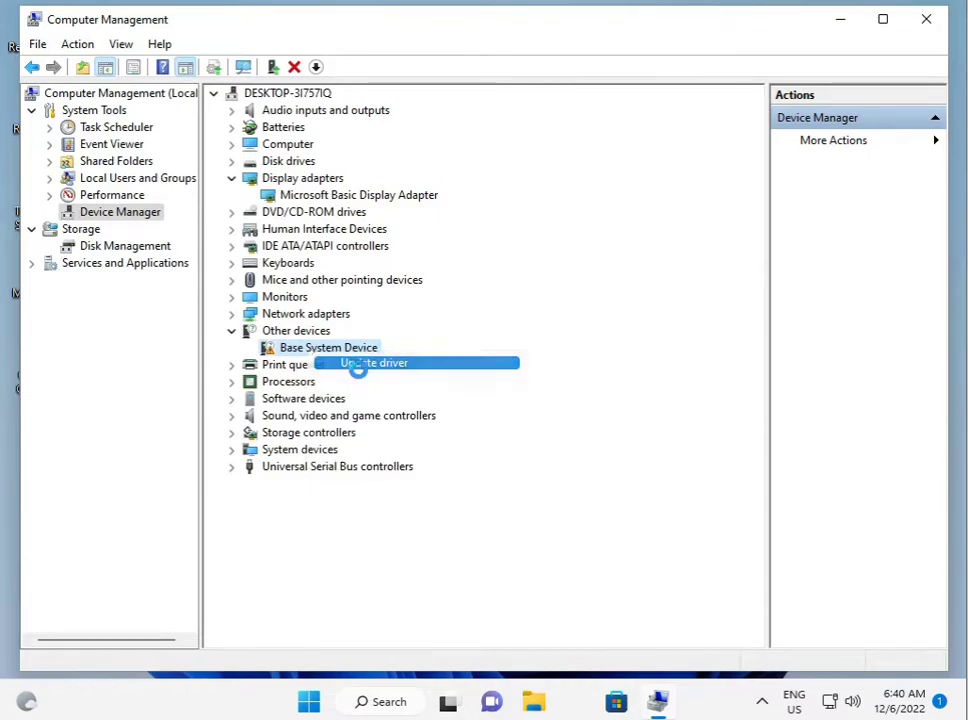
left_click(374, 363)
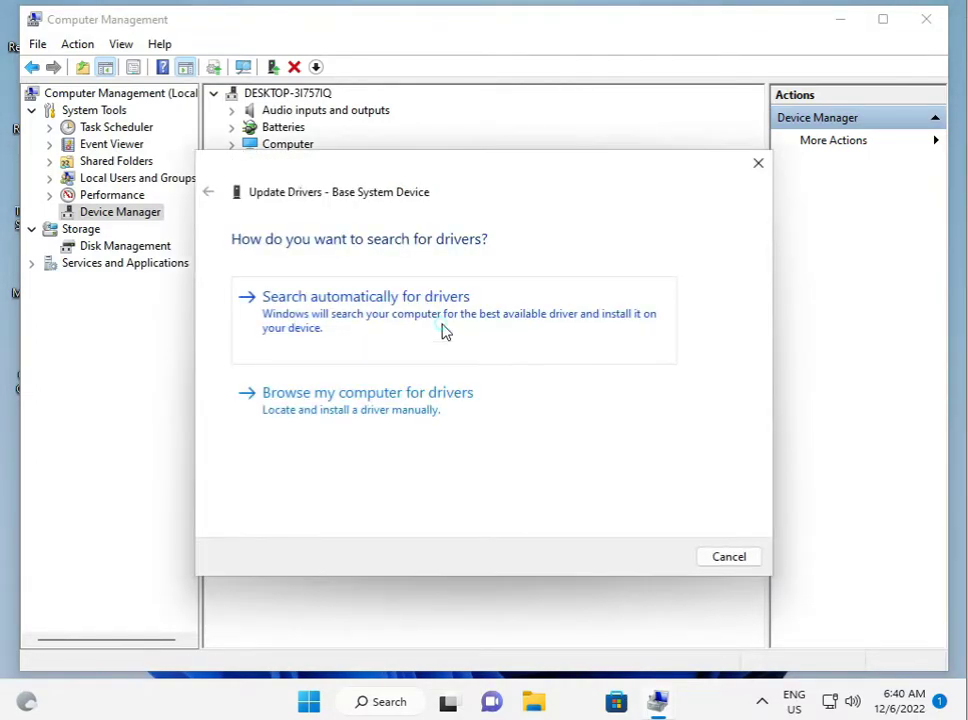
left_click(365, 296)
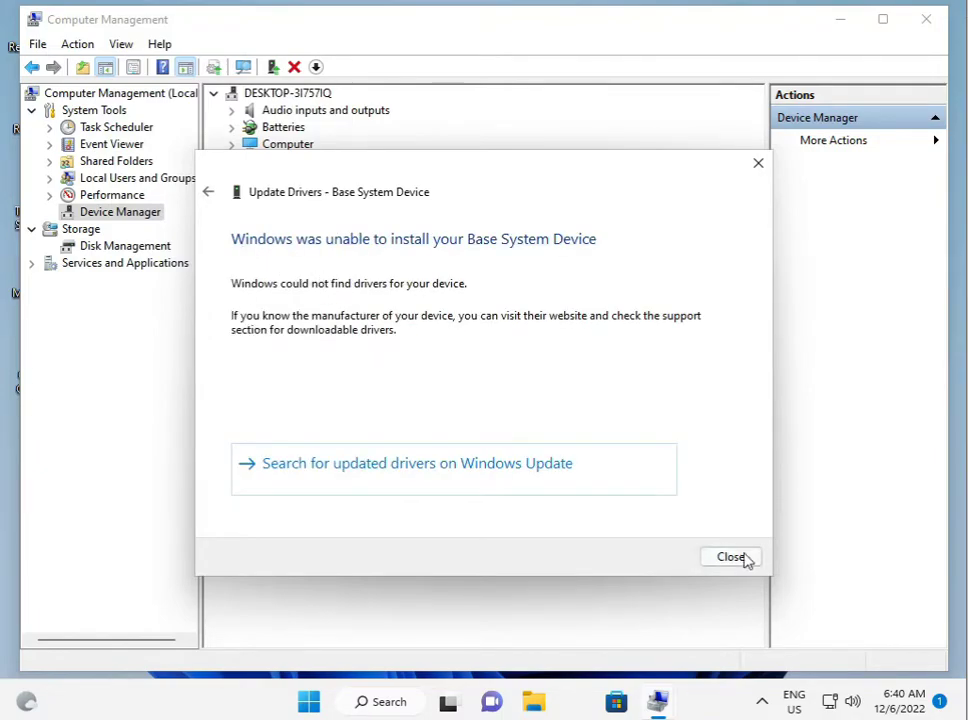
left_click(730, 557)
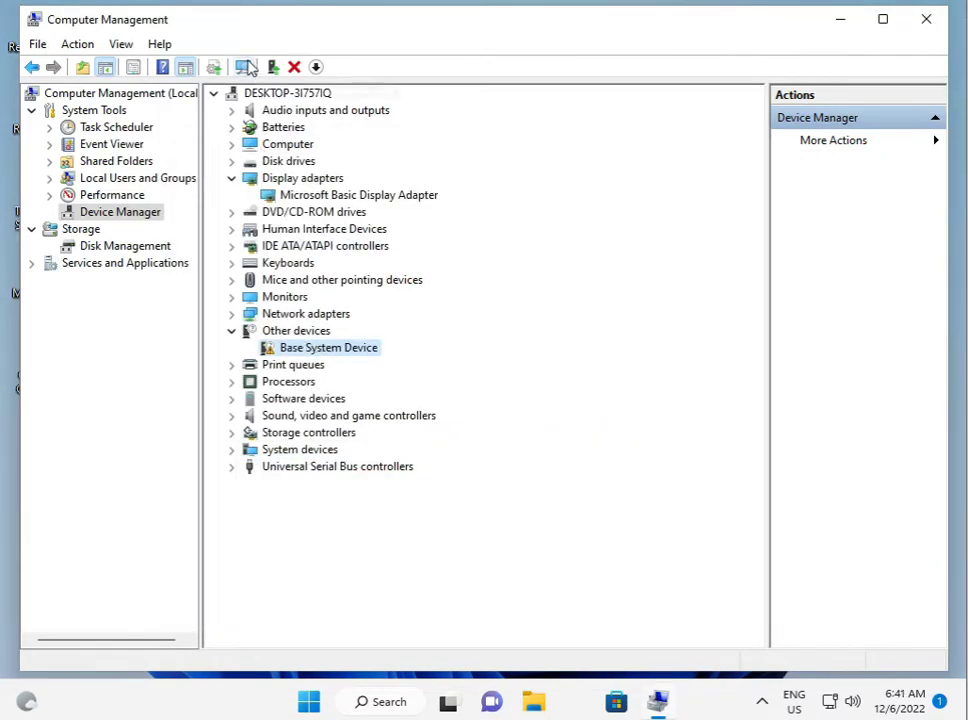
left_click(245, 67)
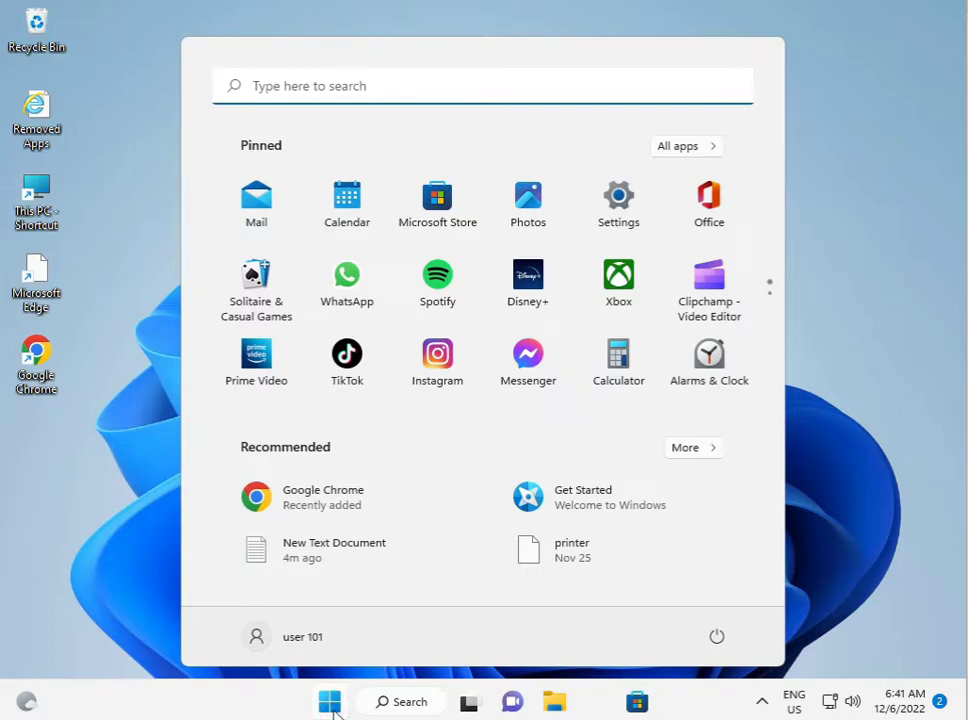
Search Start for 'cont' to reach Control Panel
type("cont")
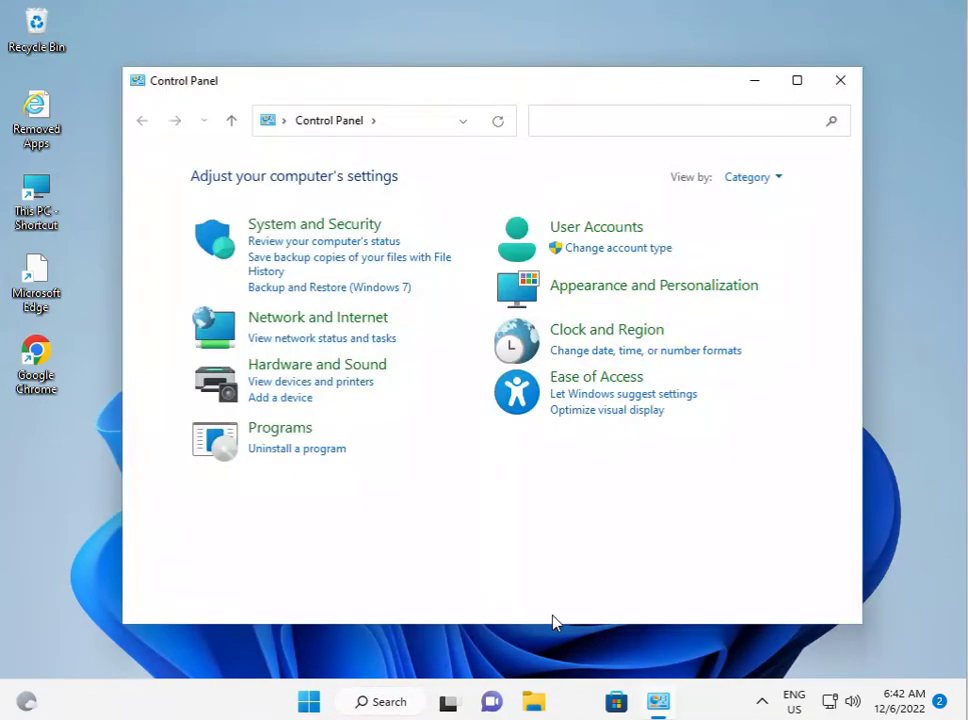
mouse_move(770, 645)
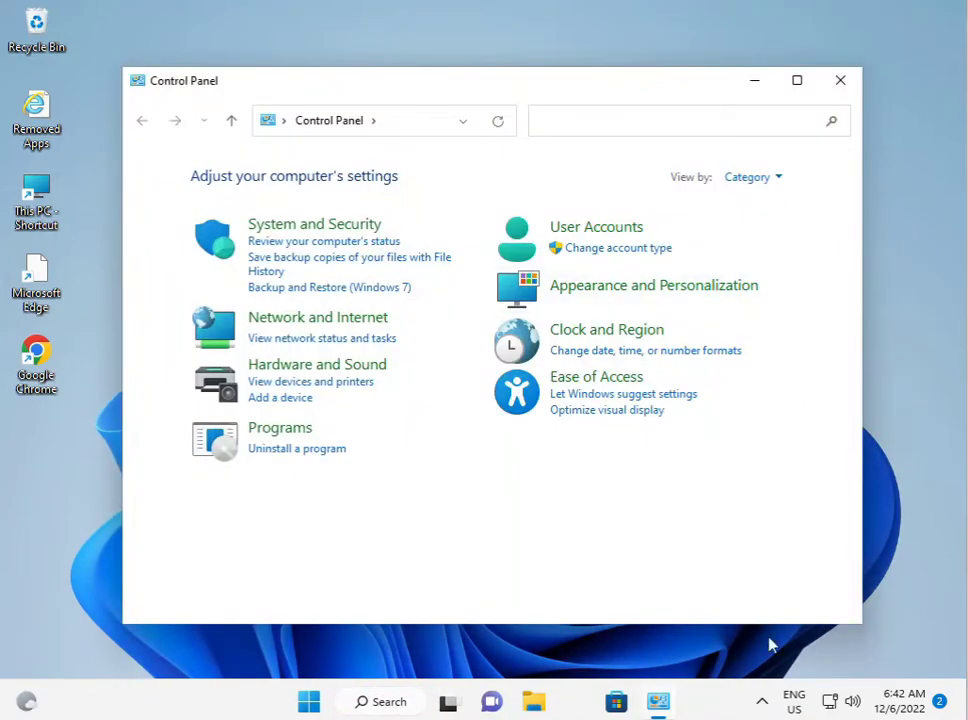
mouse_move(745, 418)
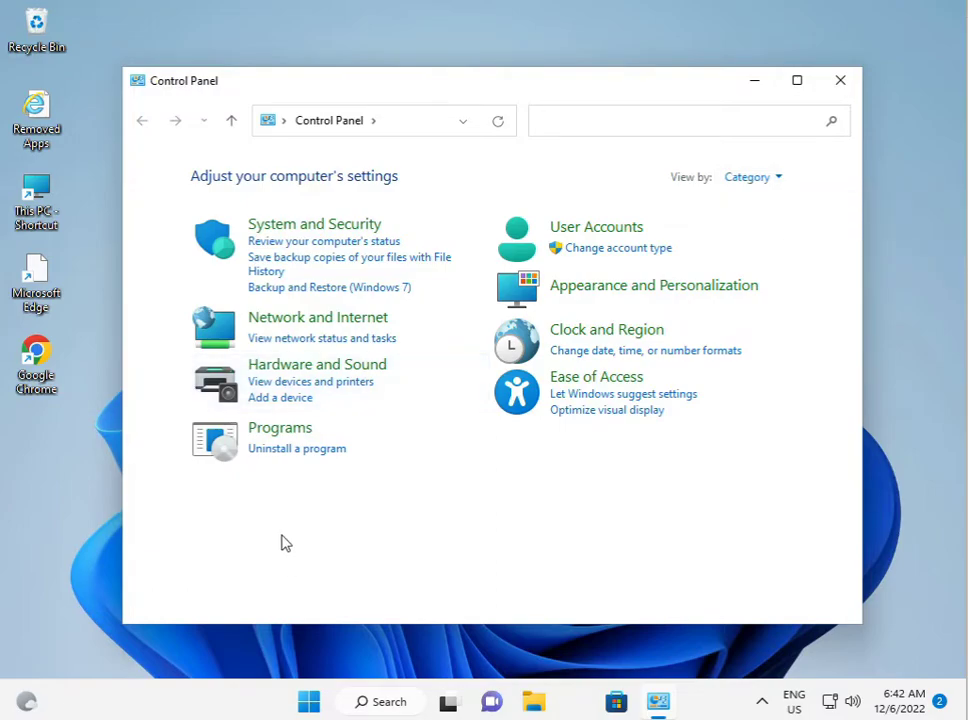
mouse_move(317, 471)
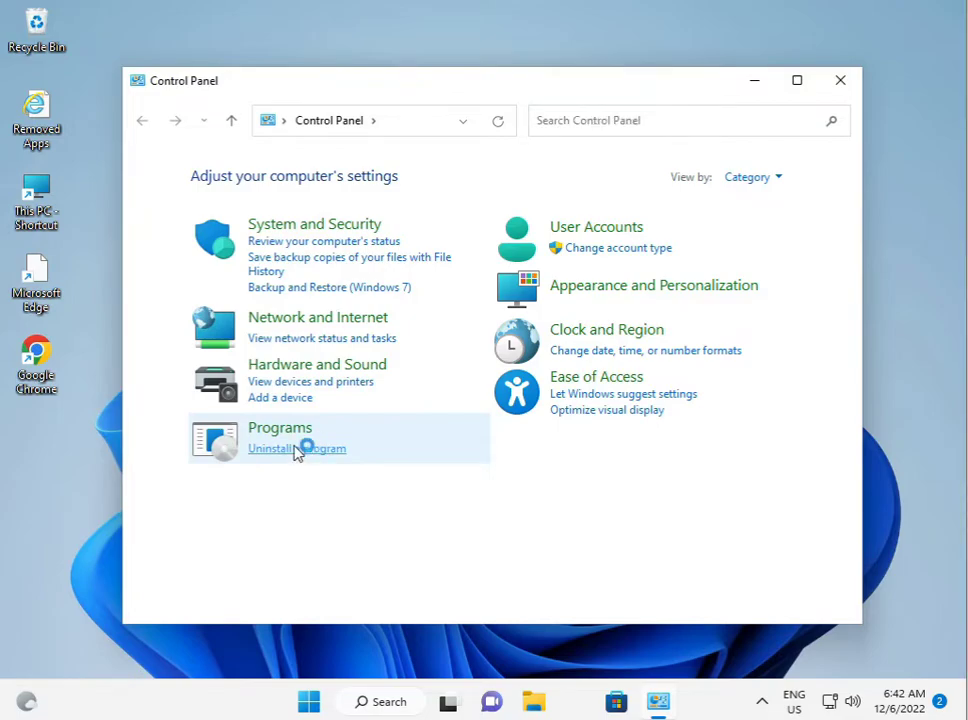
Go from Uninstall a program to View installed updates
left_click(297, 448)
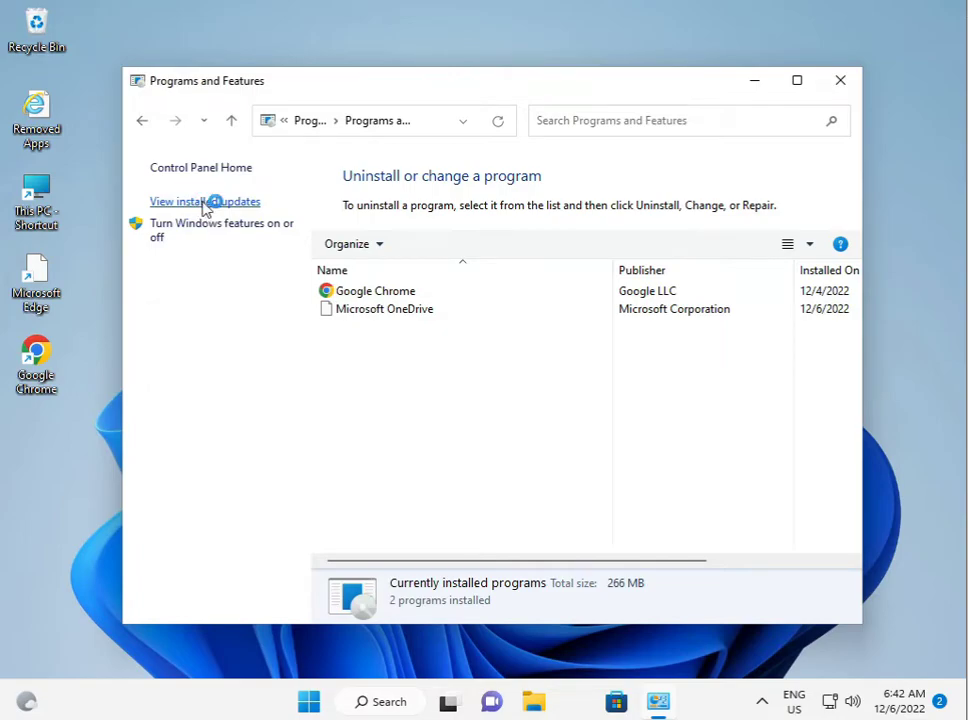
left_click(205, 201)
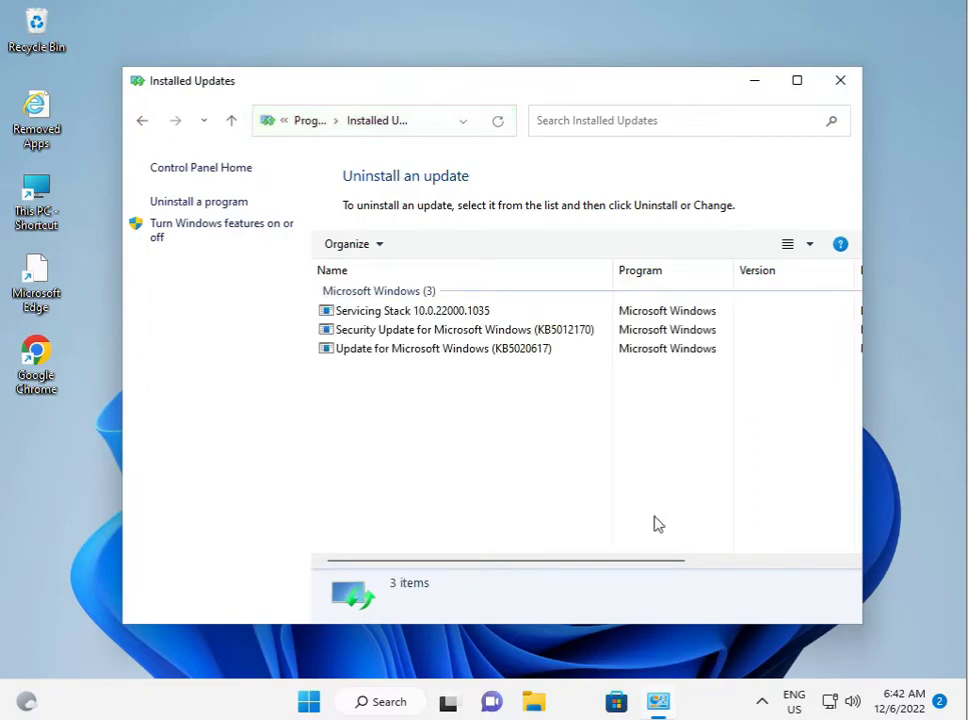
Select the KB5012170 Security Update for Microsoft Windows in Installed Updates
left_click(411, 310)
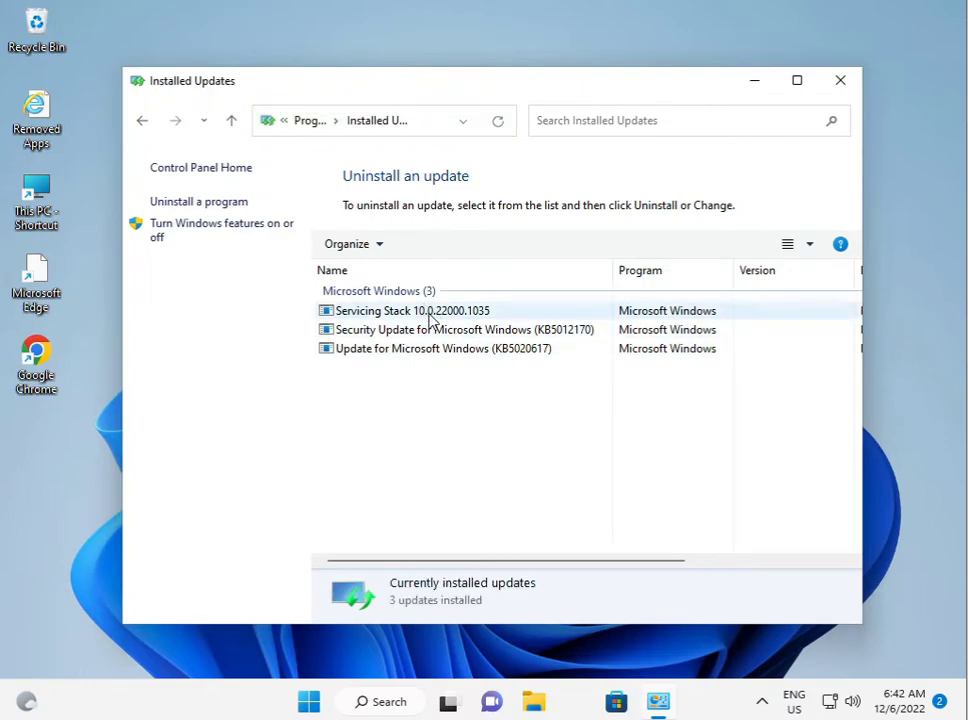
left_click(433, 329)
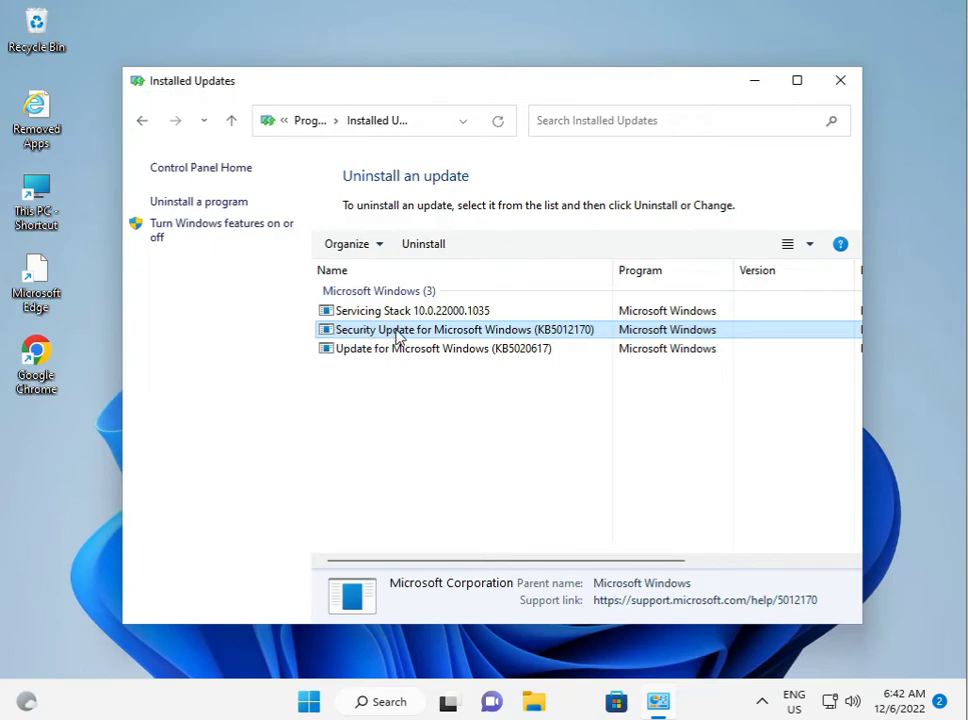
mouse_move(360, 329)
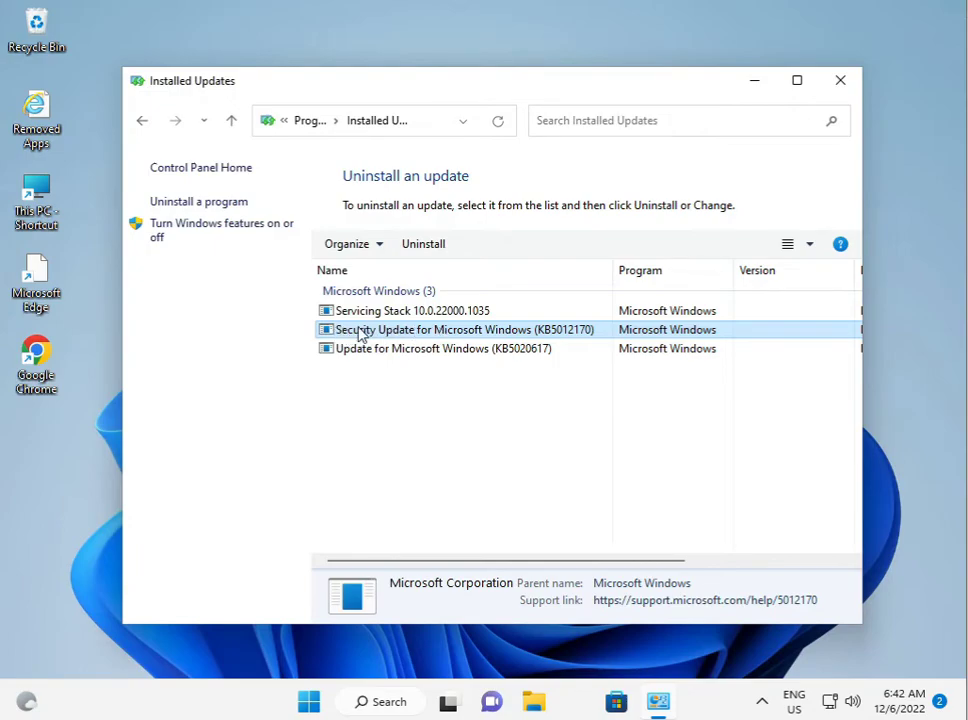